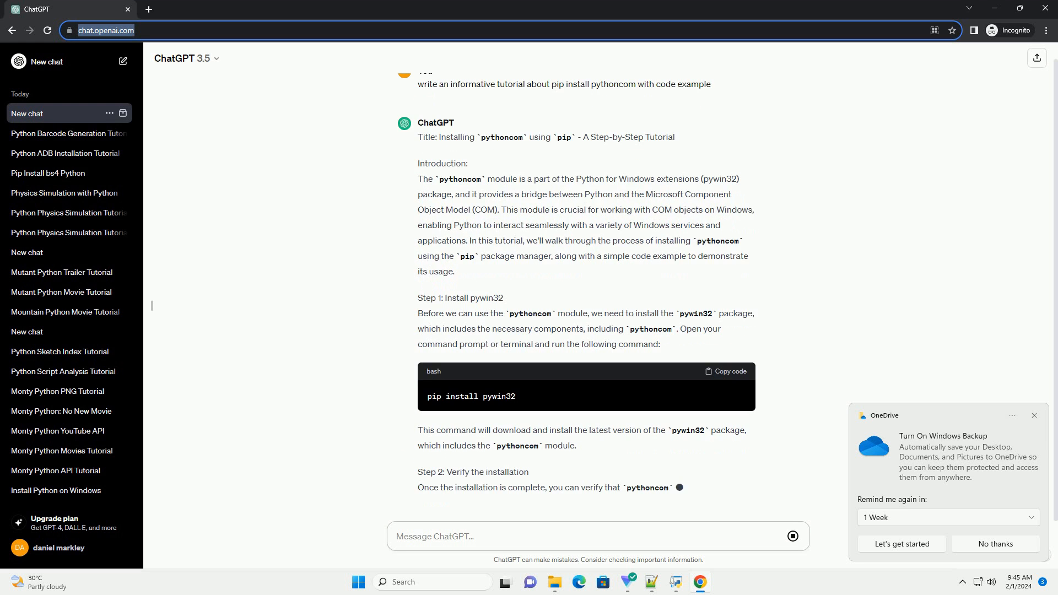
pyautogui.scroll(-3)
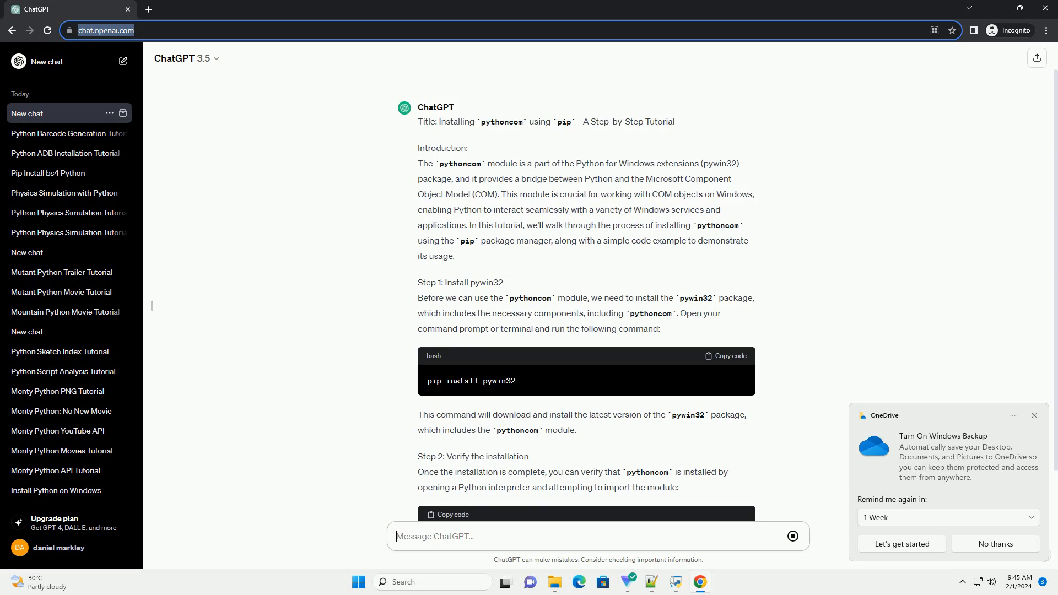
pyautogui.scroll(-3)
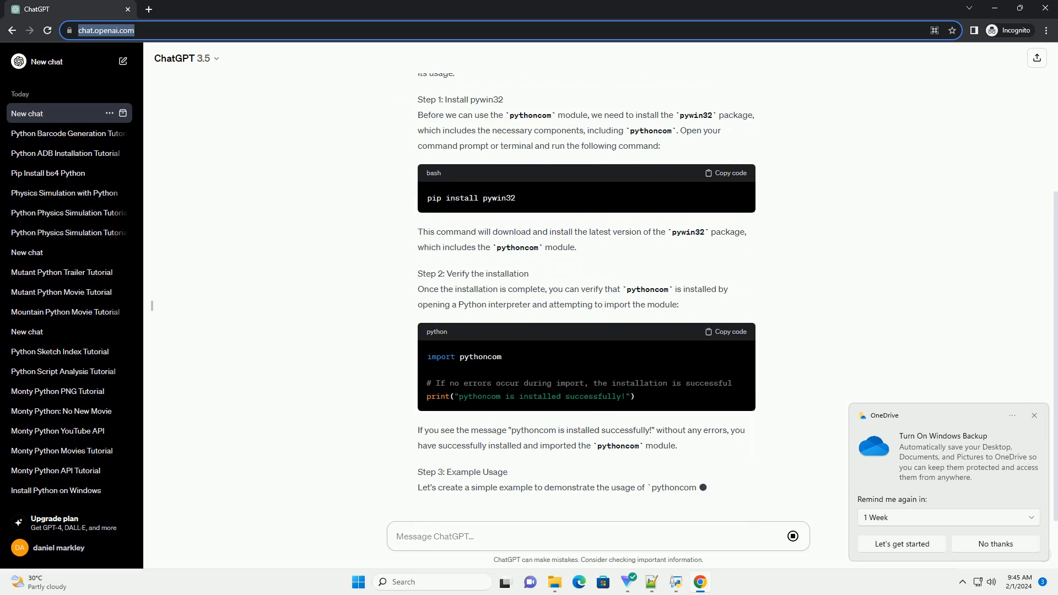
pyautogui.scroll(-3)
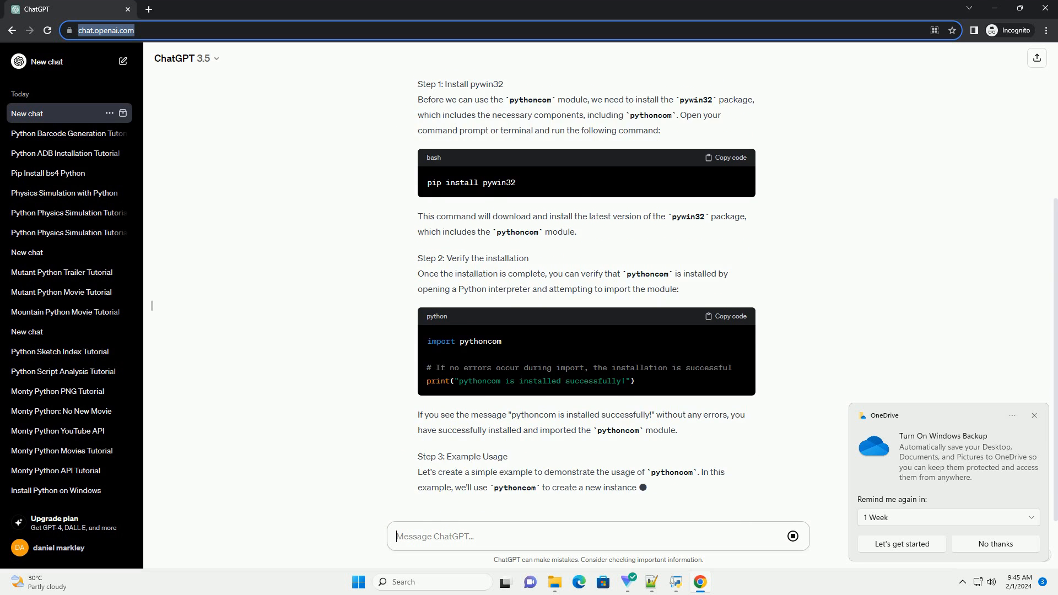
pyautogui.scroll(-3)
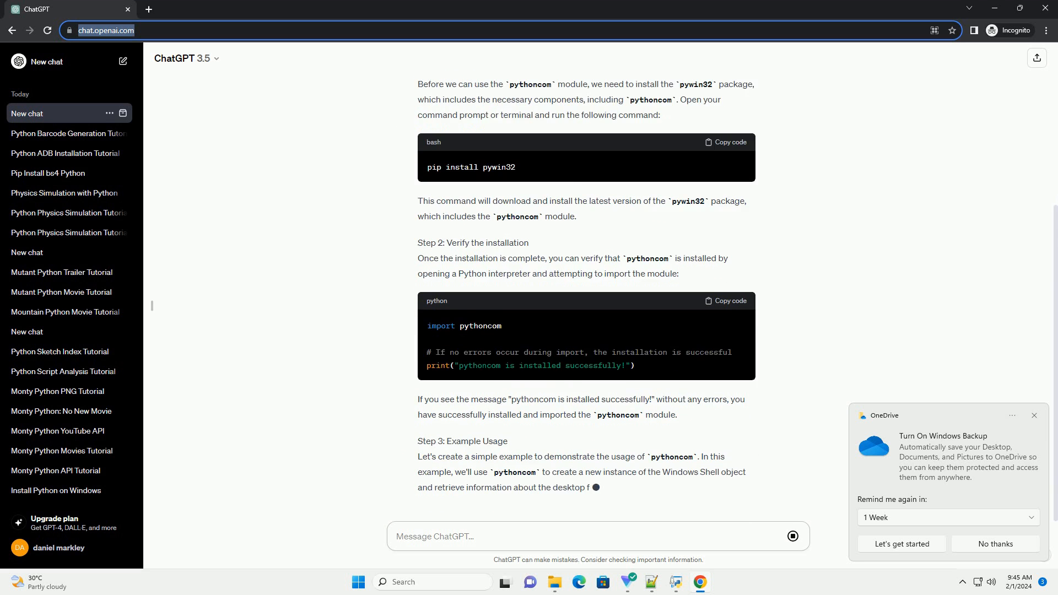
pyautogui.scroll(-3)
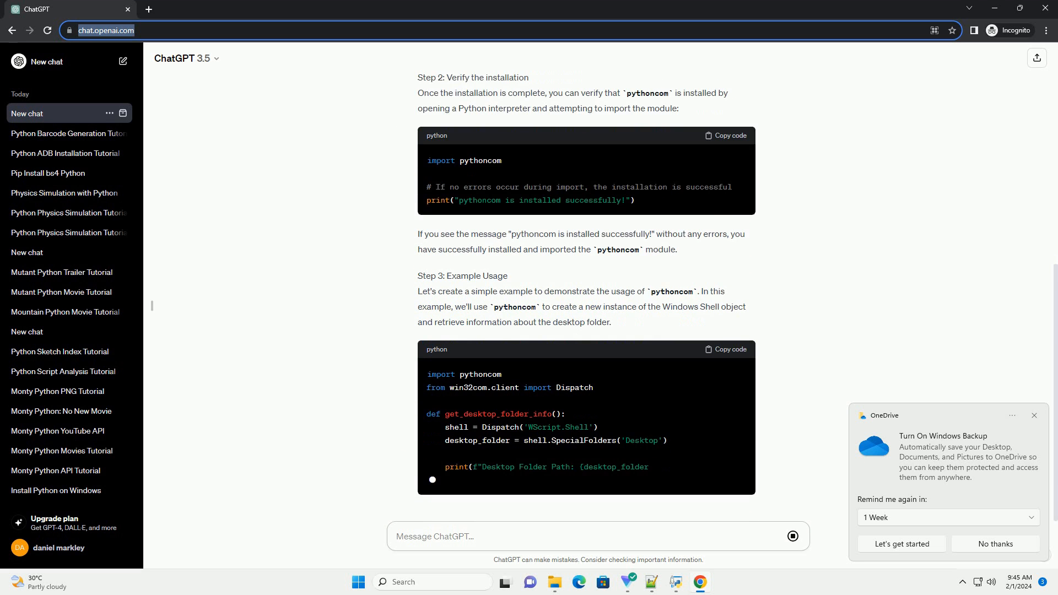
pyautogui.scroll(-3)
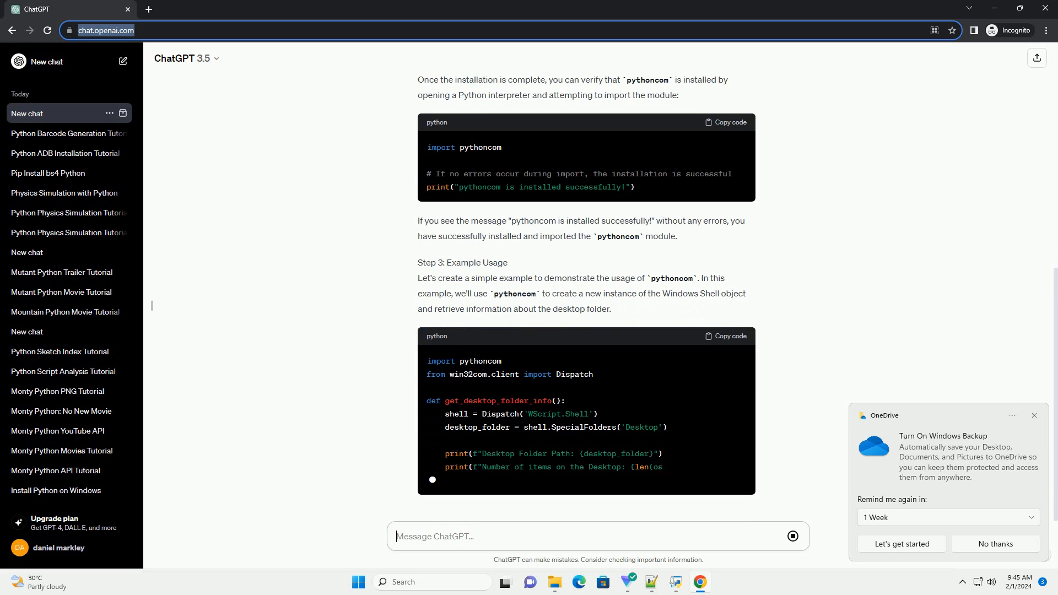
pyautogui.scroll(-3)
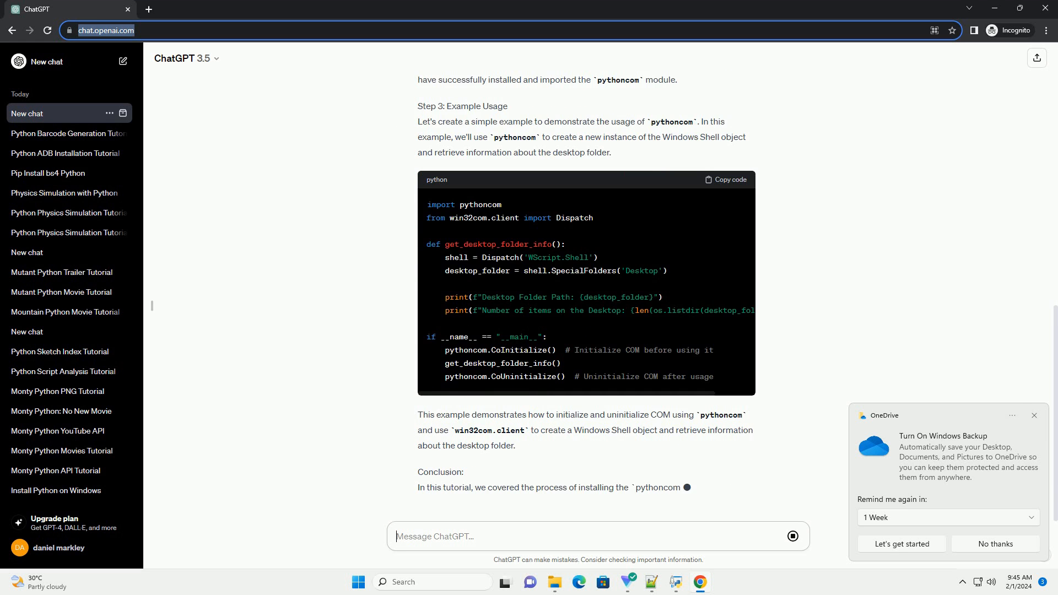
pyautogui.scroll(-3)
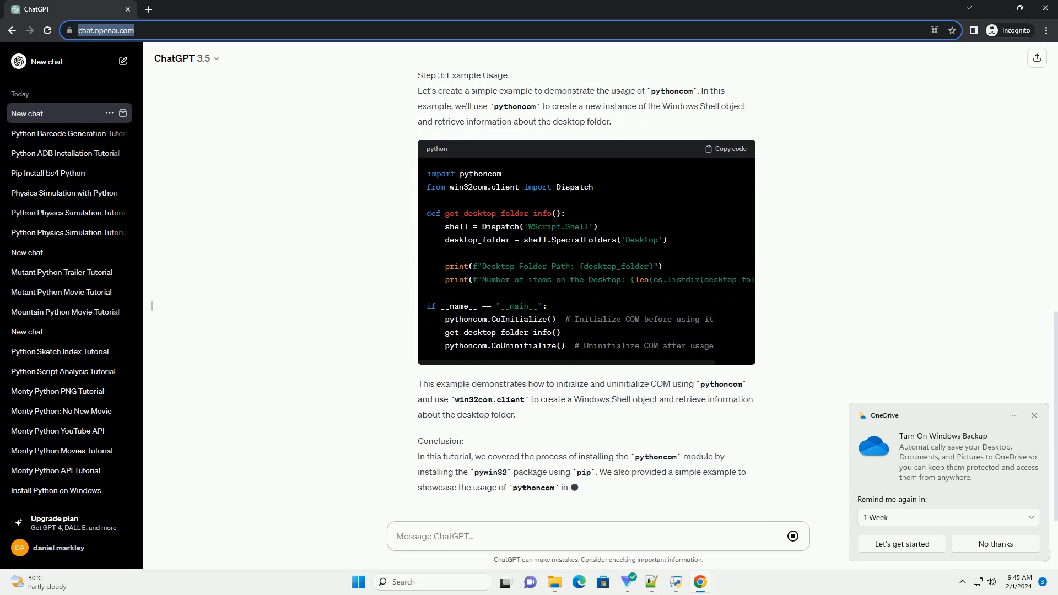
pyautogui.scroll(-3)
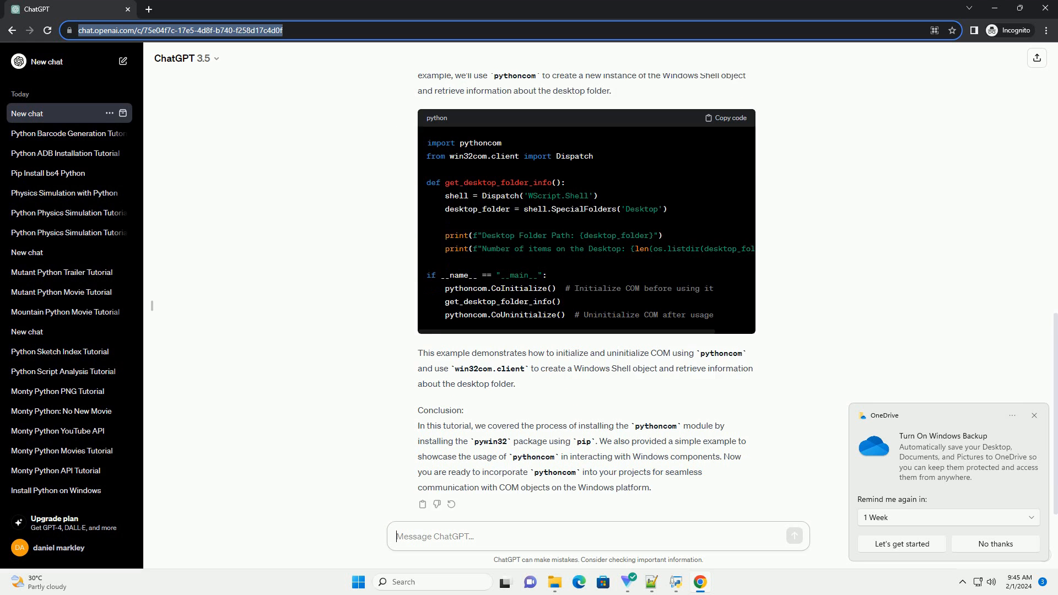
pyautogui.scroll(-3)
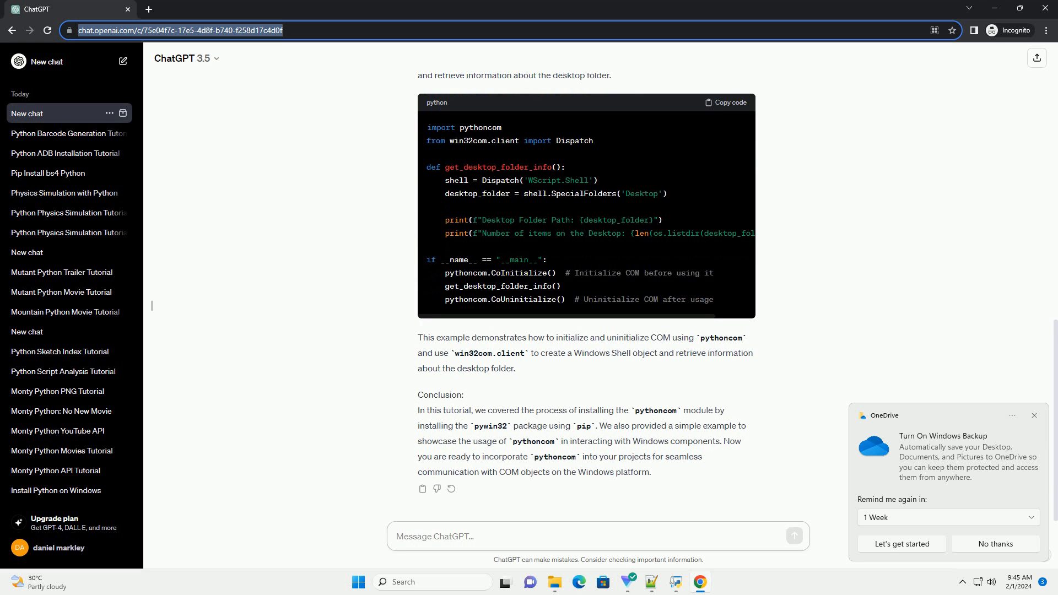